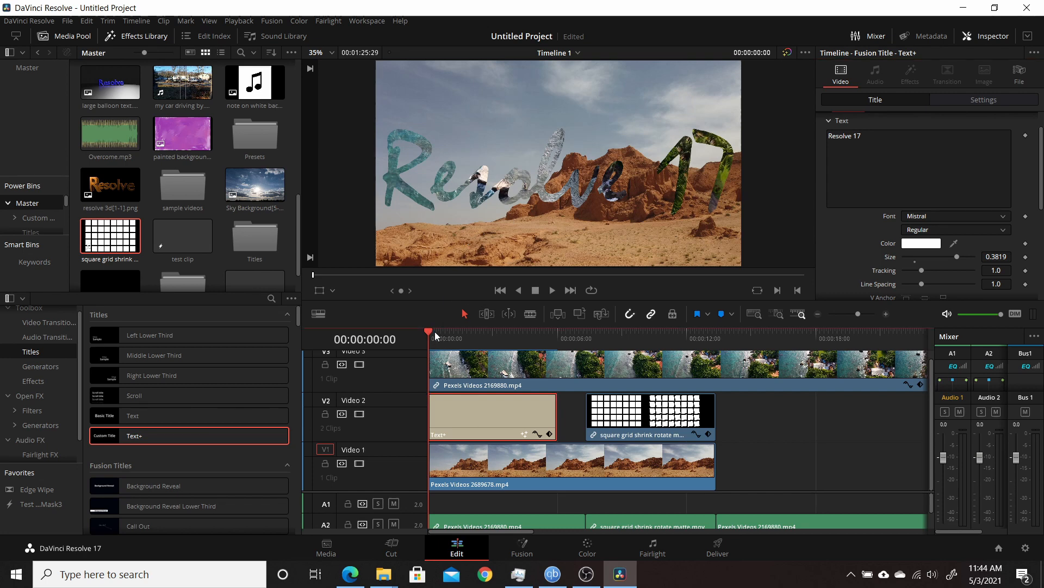
Scrub the timeline to preview the Resolve 17 text reveal and the animated grid matte.
{"action": "left_click", "coordinate": [442, 332]}
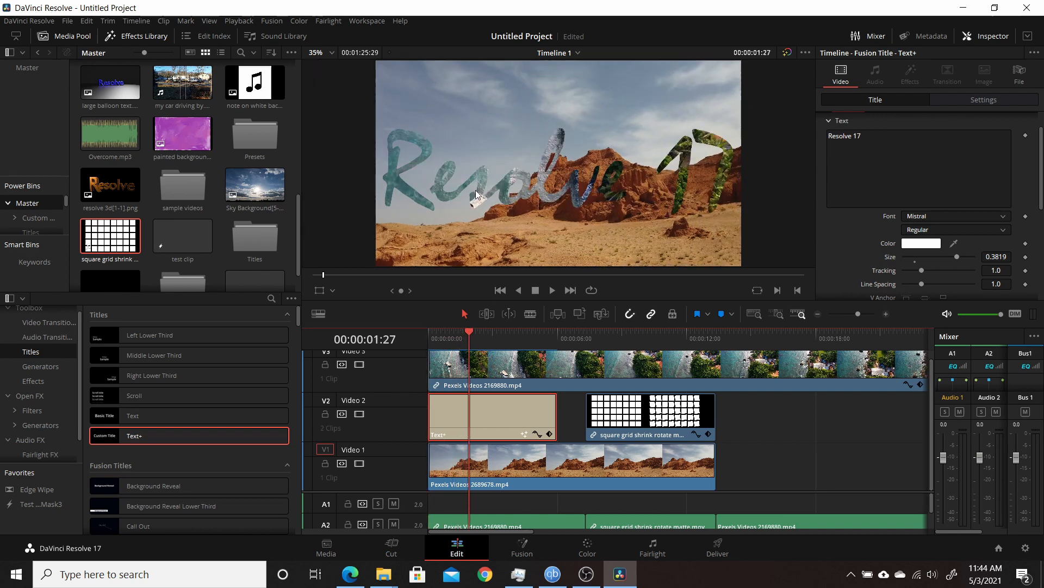
{"action": "mouse_move", "coordinate": [470, 326]}
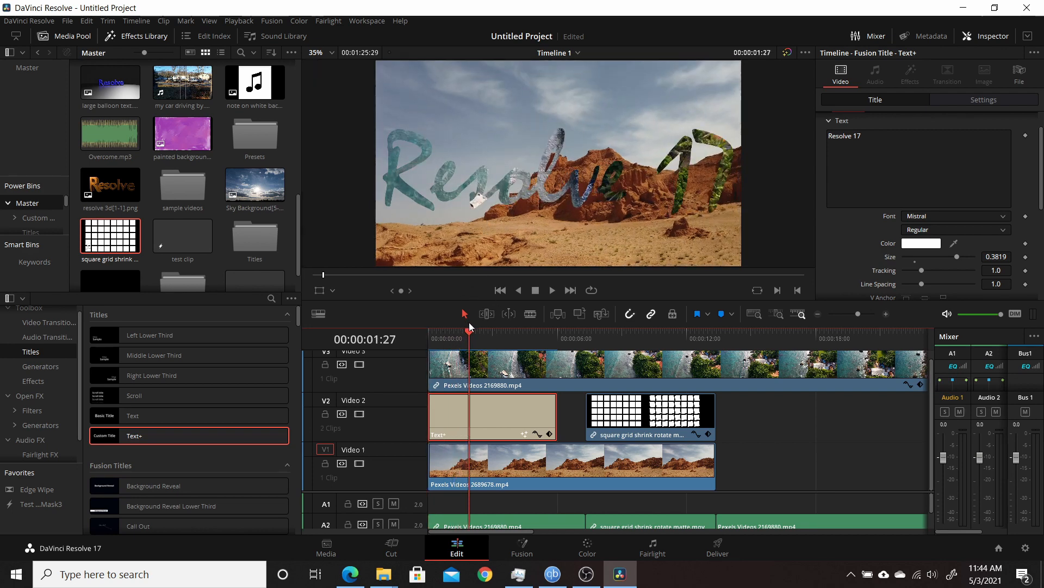
{"action": "left_click", "coordinate": [617, 338]}
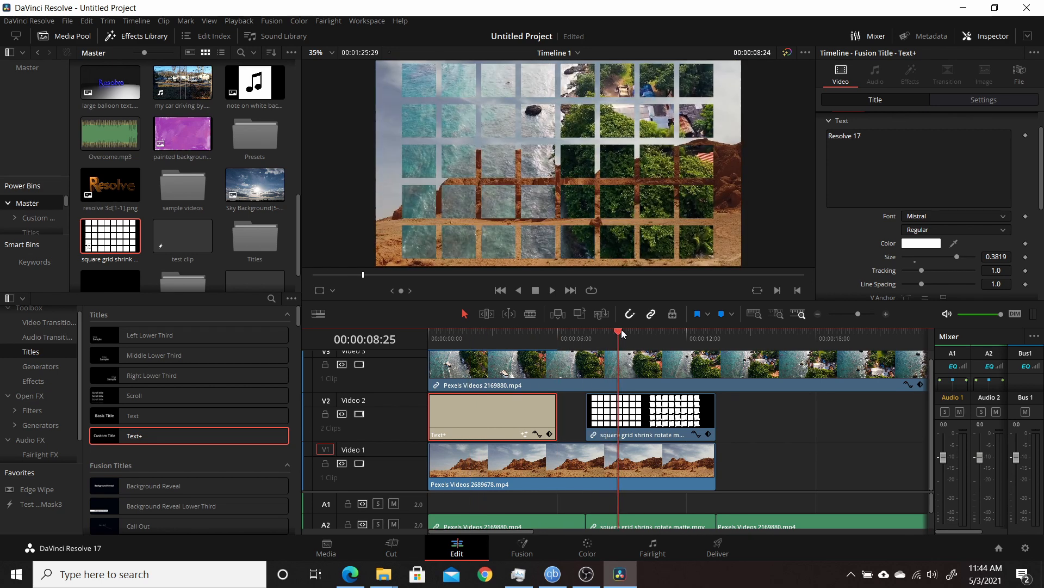
{"action": "left_click", "coordinate": [520, 332]}
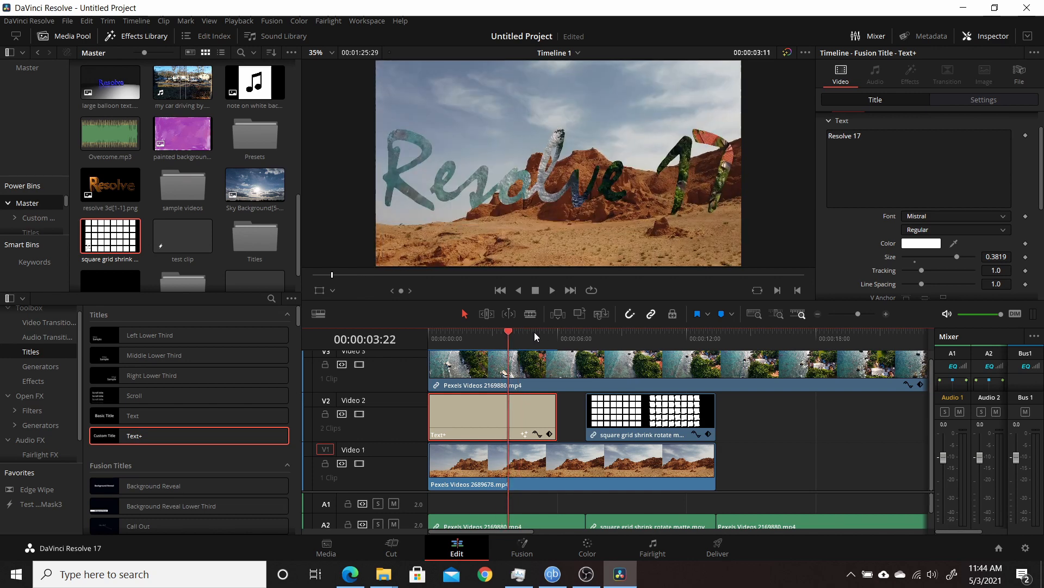
{"action": "left_click", "coordinate": [630, 331]}
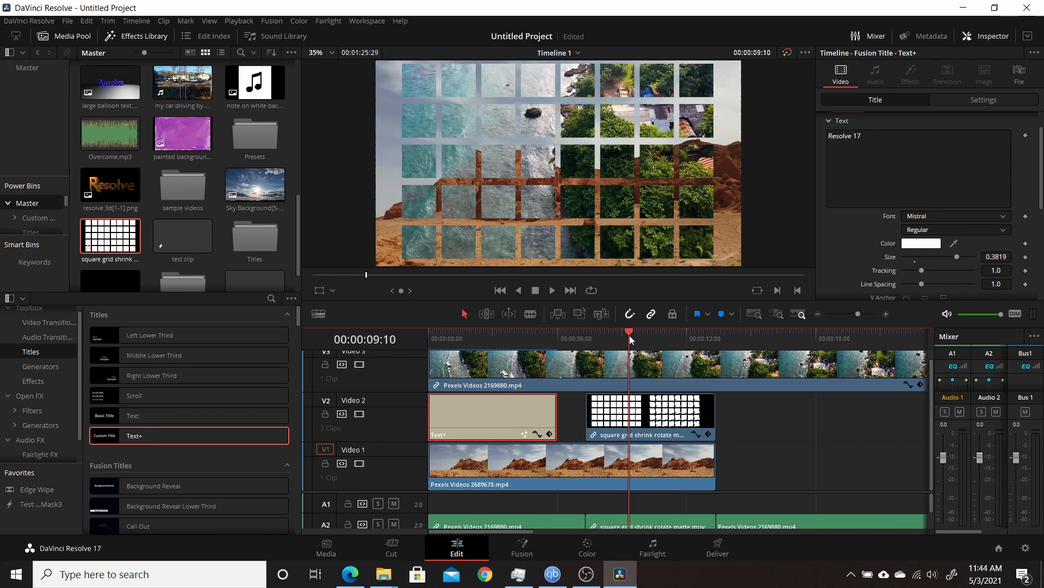
{"action": "left_click", "coordinate": [619, 332]}
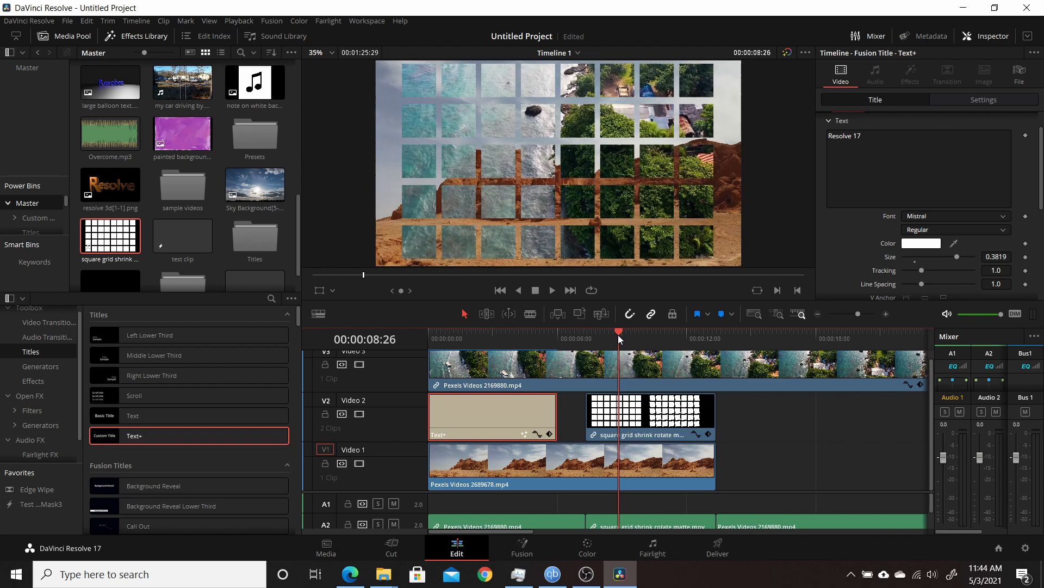
{"action": "left_click", "coordinate": [691, 331]}
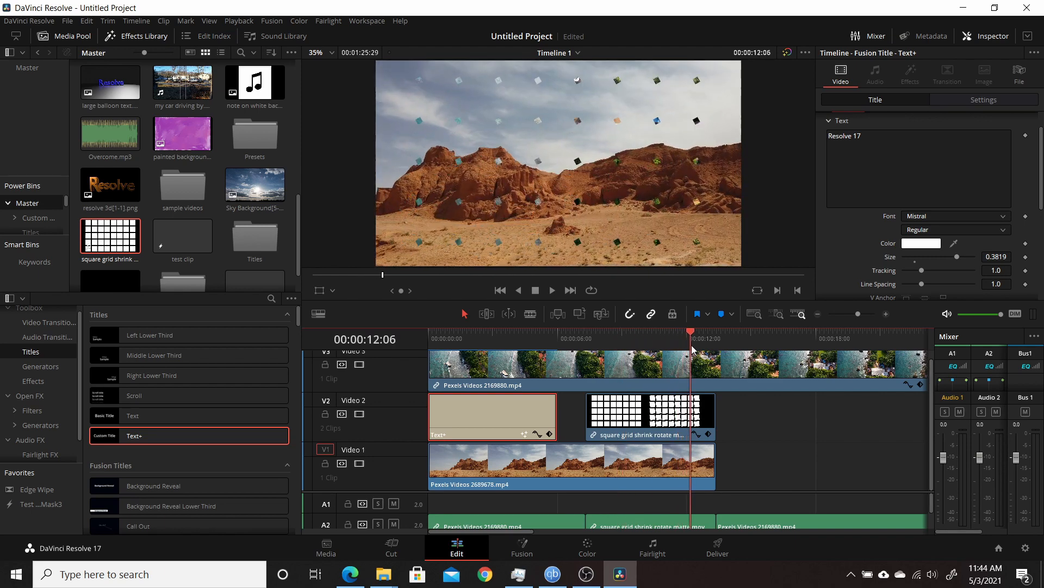
{"action": "left_click", "coordinate": [635, 331]}
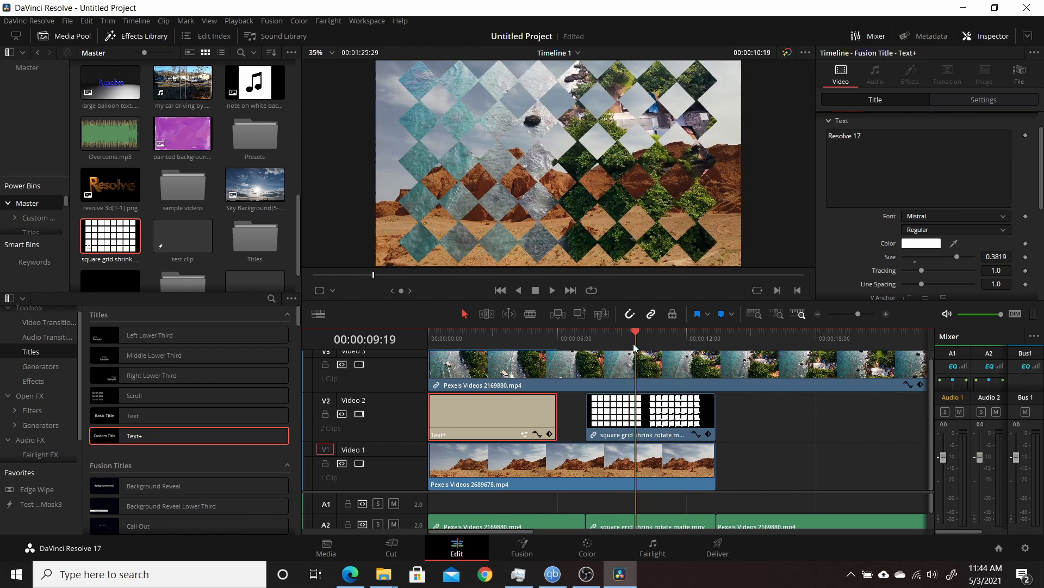
{"action": "left_click", "coordinate": [443, 331]}
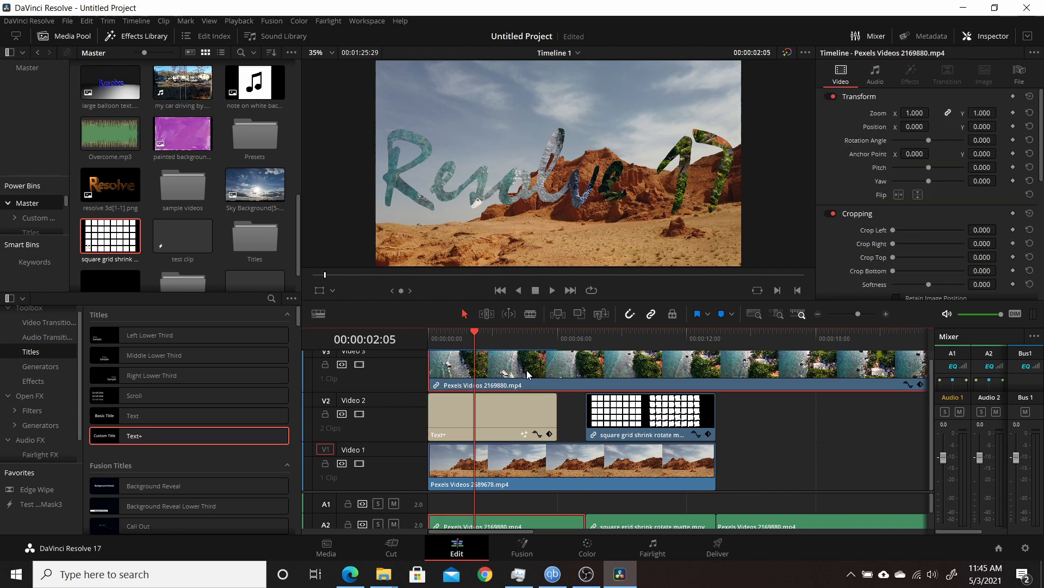
{"action": "mouse_move", "coordinate": [989, 58]}
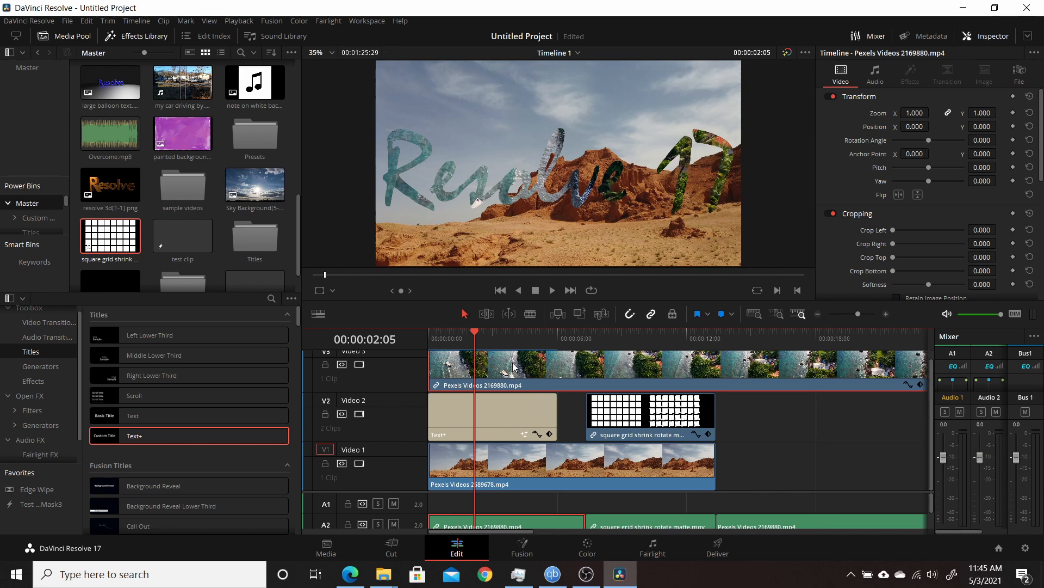
Scroll the Inspector to Composite and open the aerial clip's Composite Mode list.
{"action": "scroll", "scroll_direction": "down", "scroll_amount": 3}
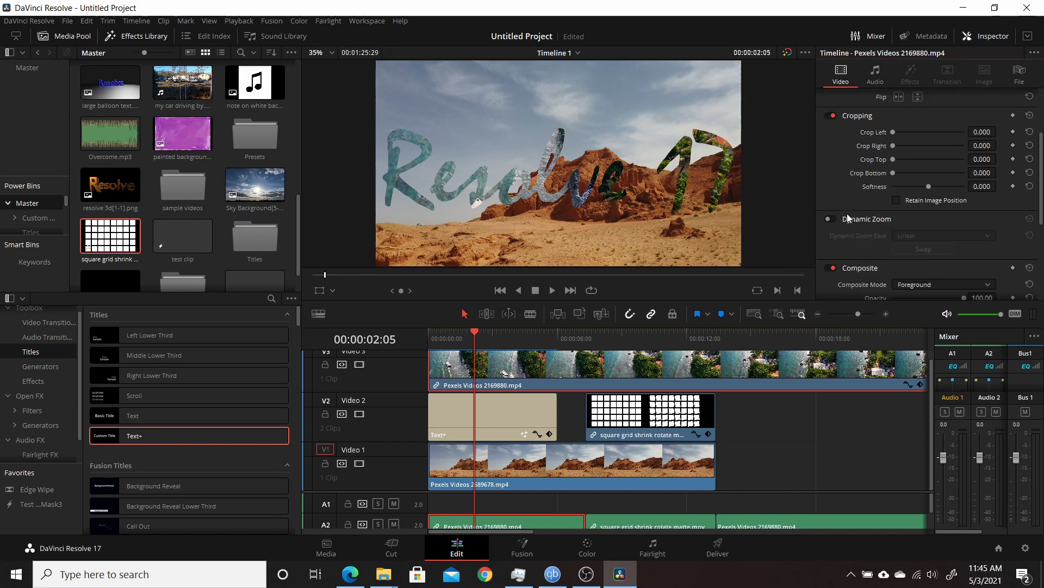
{"action": "scroll", "scroll_direction": "down", "scroll_amount": 3}
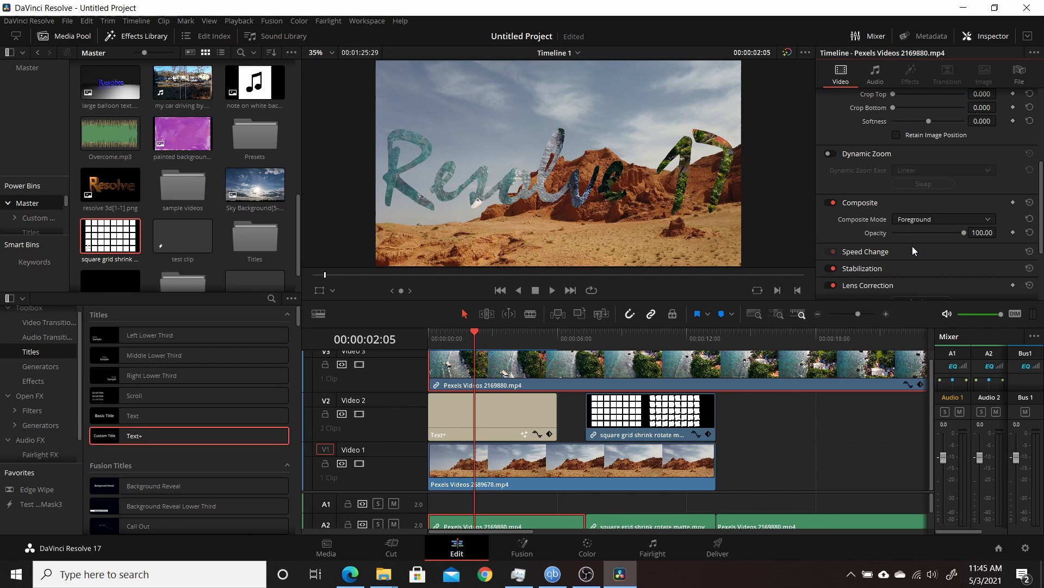
{"action": "left_click", "coordinate": [942, 219]}
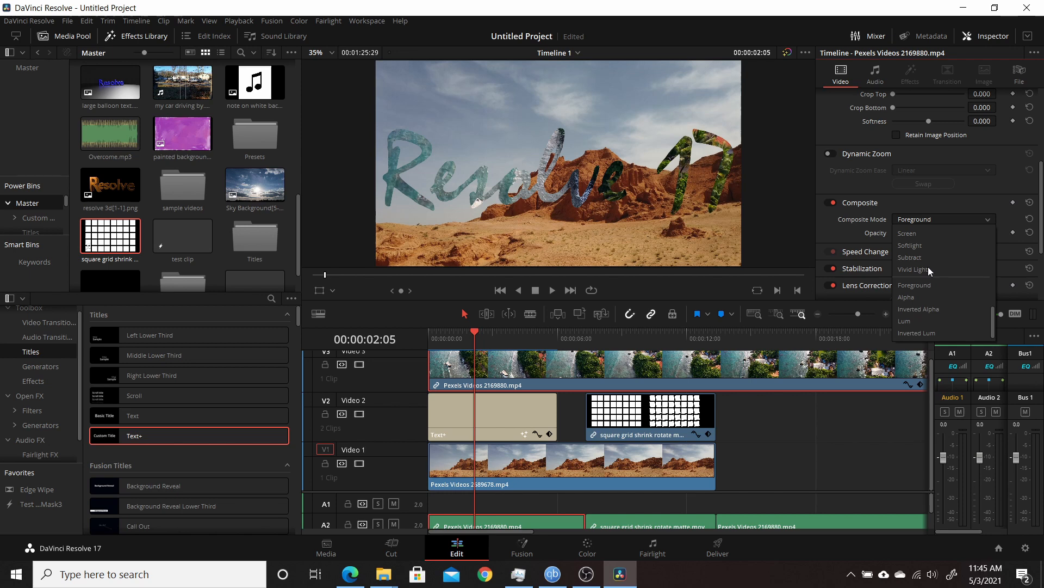
{"action": "mouse_move", "coordinate": [906, 297]}
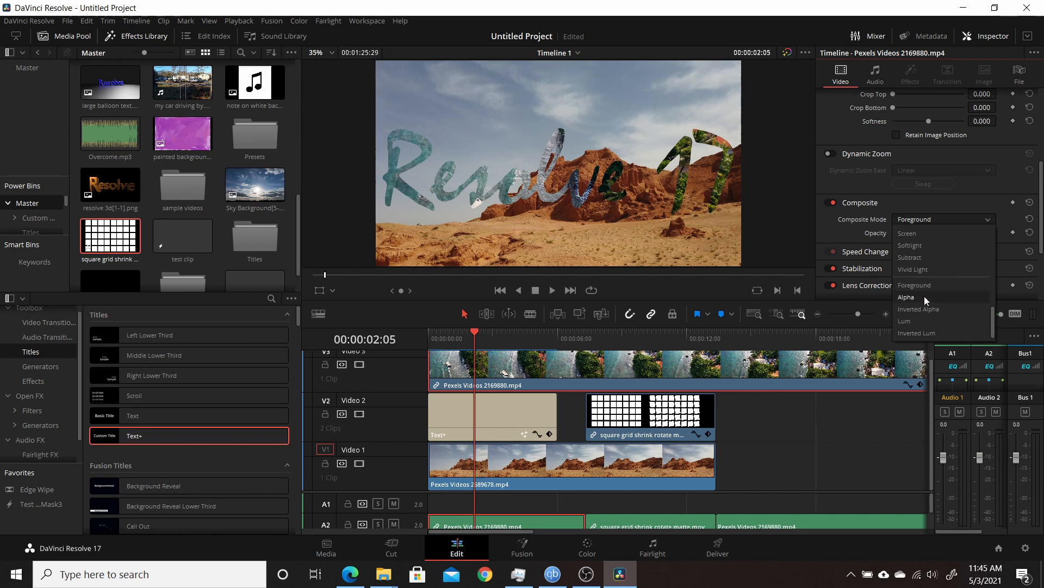
{"action": "mouse_move", "coordinate": [906, 320]}
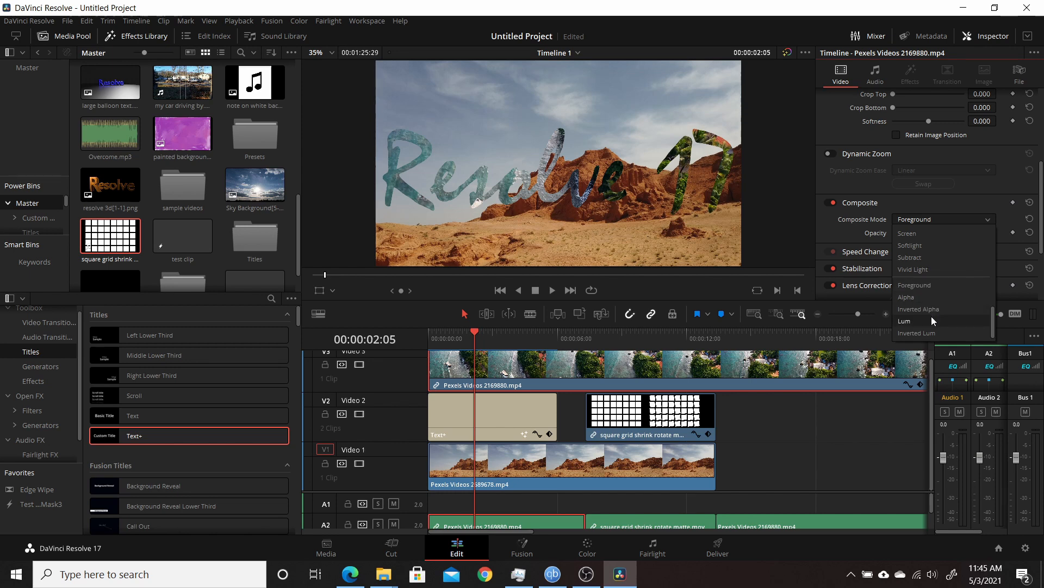
{"action": "mouse_move", "coordinate": [916, 333]}
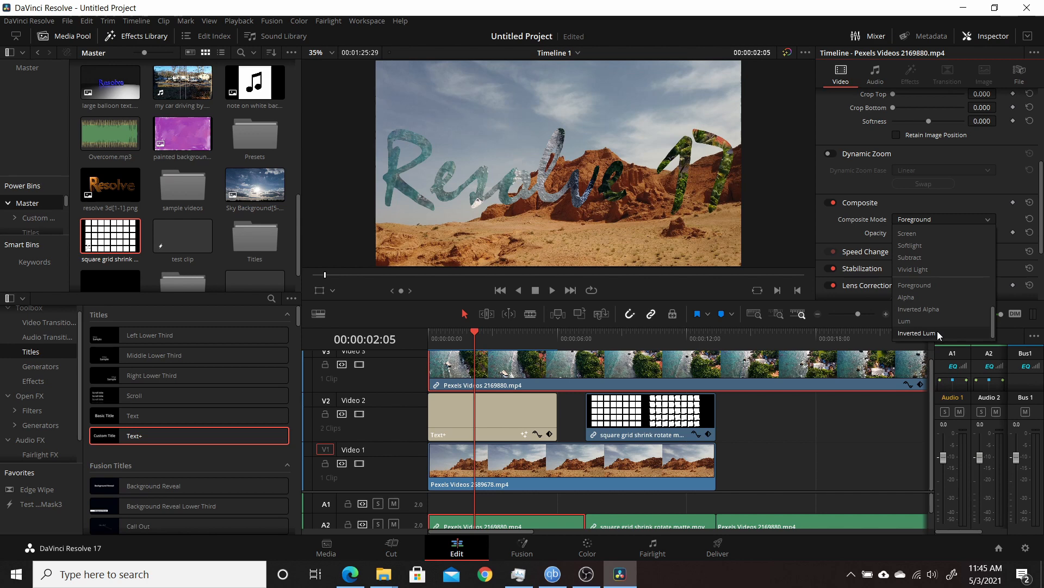
{"action": "mouse_move", "coordinate": [919, 309]}
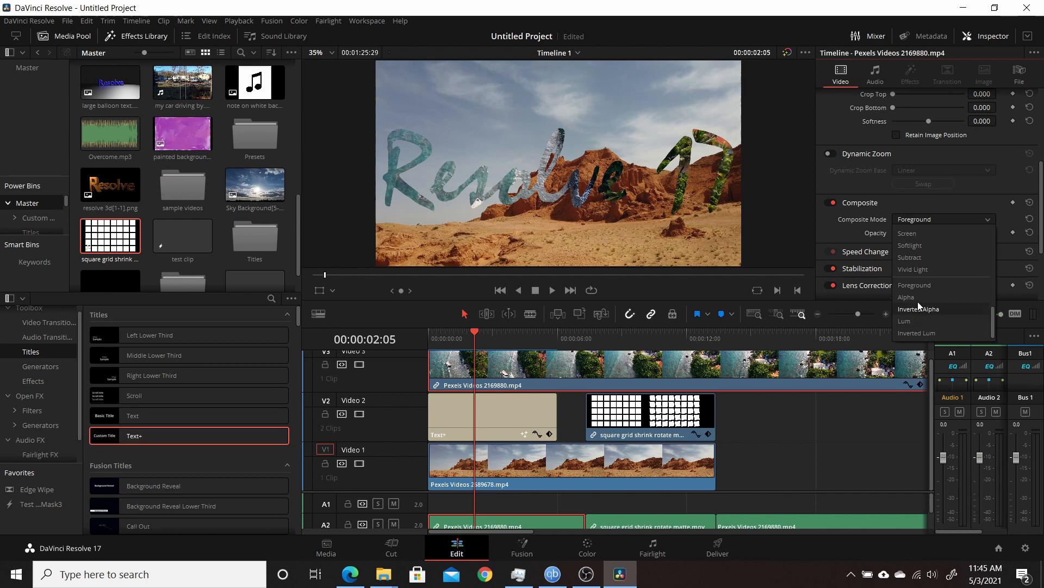
{"action": "mouse_move", "coordinate": [914, 285]}
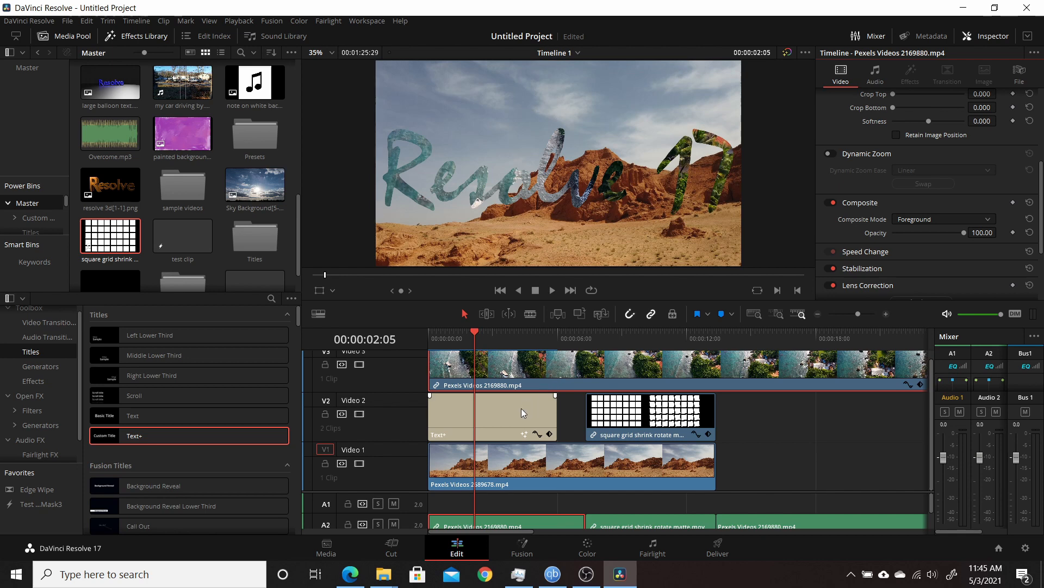
{"action": "left_click", "coordinate": [492, 416]}
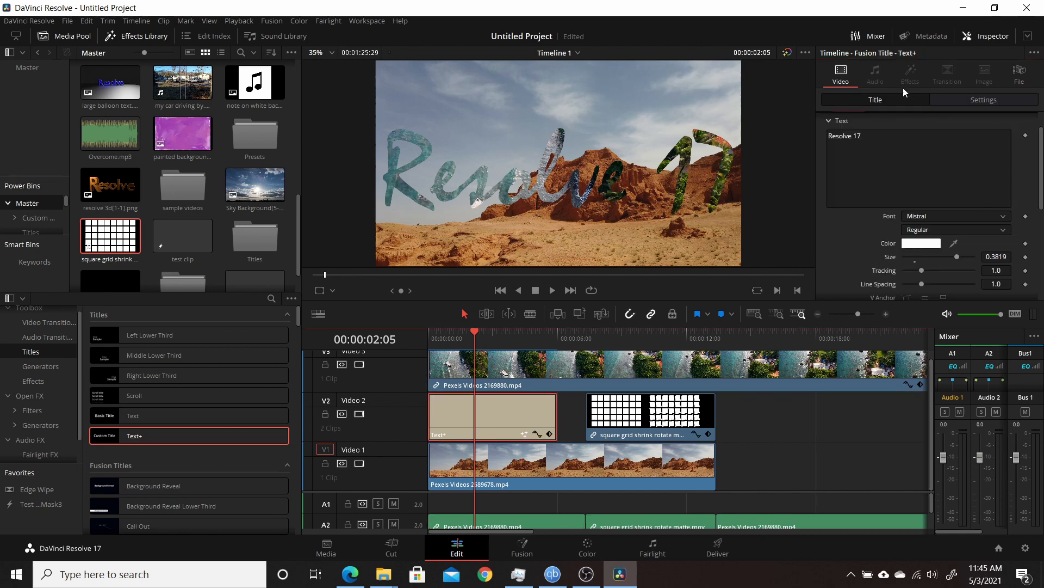
{"action": "left_click", "coordinate": [984, 99]}
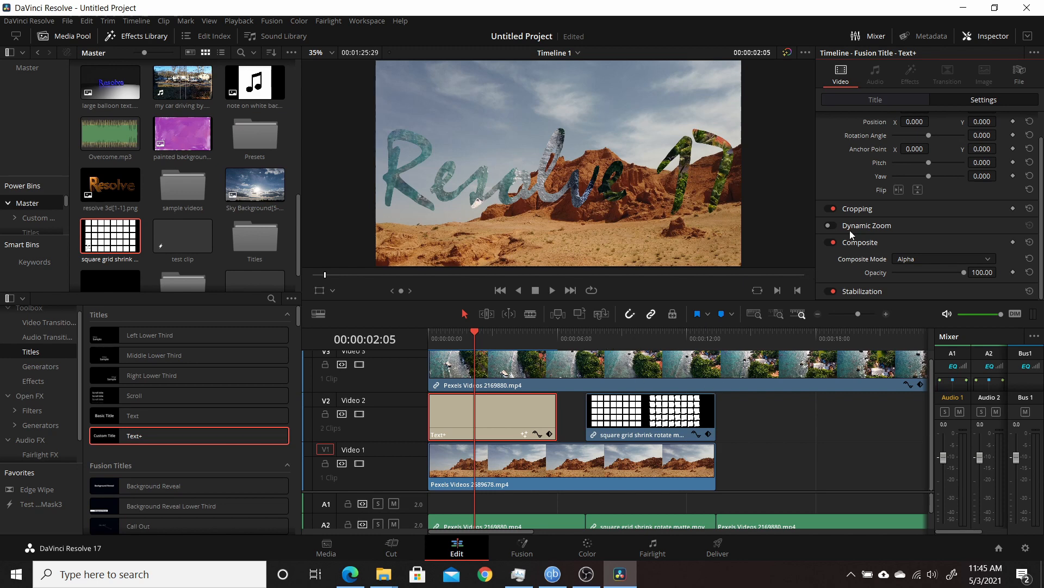
{"action": "left_click", "coordinate": [942, 258]}
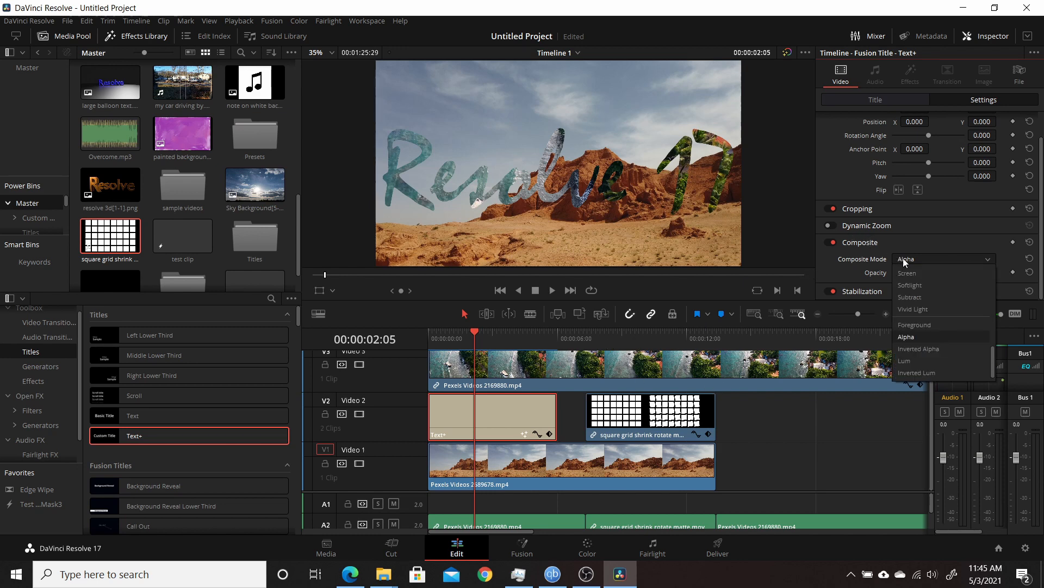
{"action": "mouse_move", "coordinate": [911, 341]}
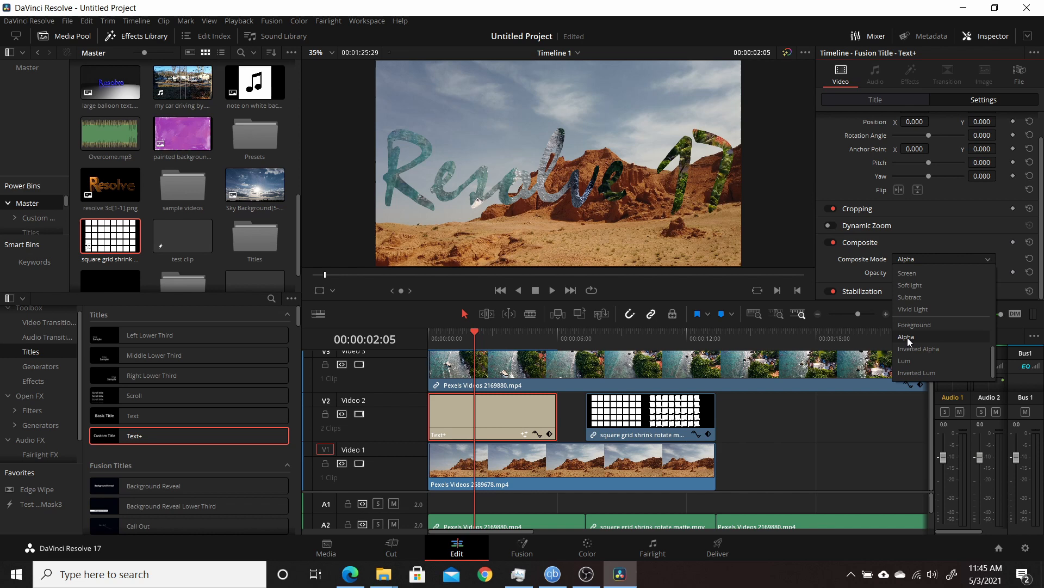
{"action": "left_click", "coordinate": [907, 336]}
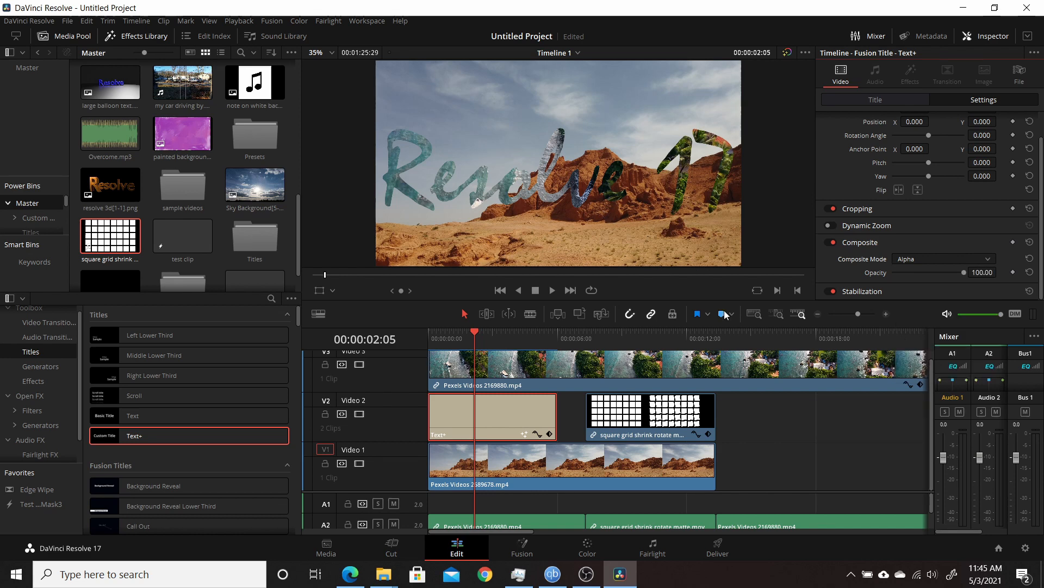
{"action": "left_click", "coordinate": [943, 258]}
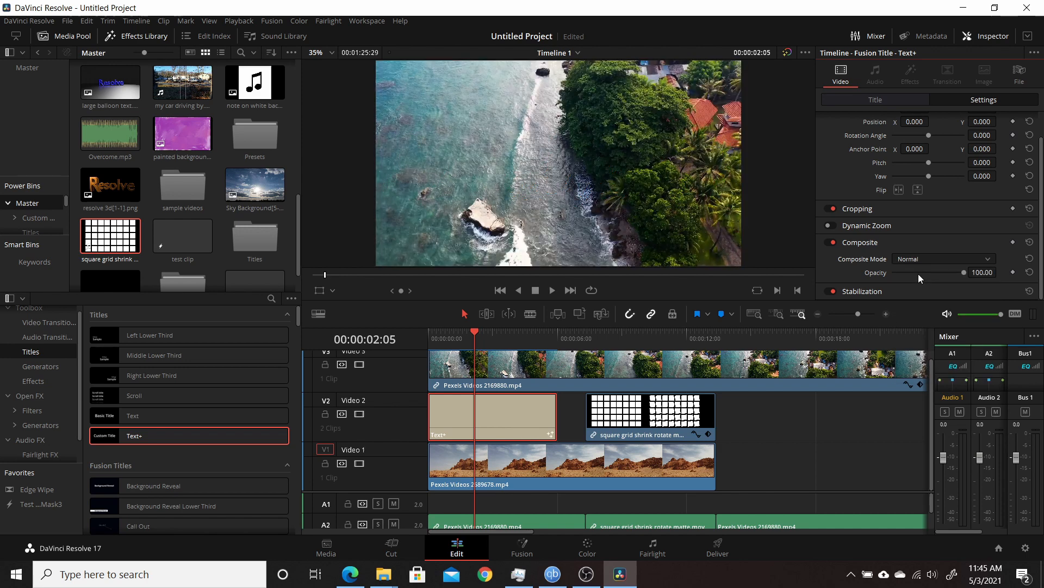
{"action": "mouse_move", "coordinate": [861, 279]}
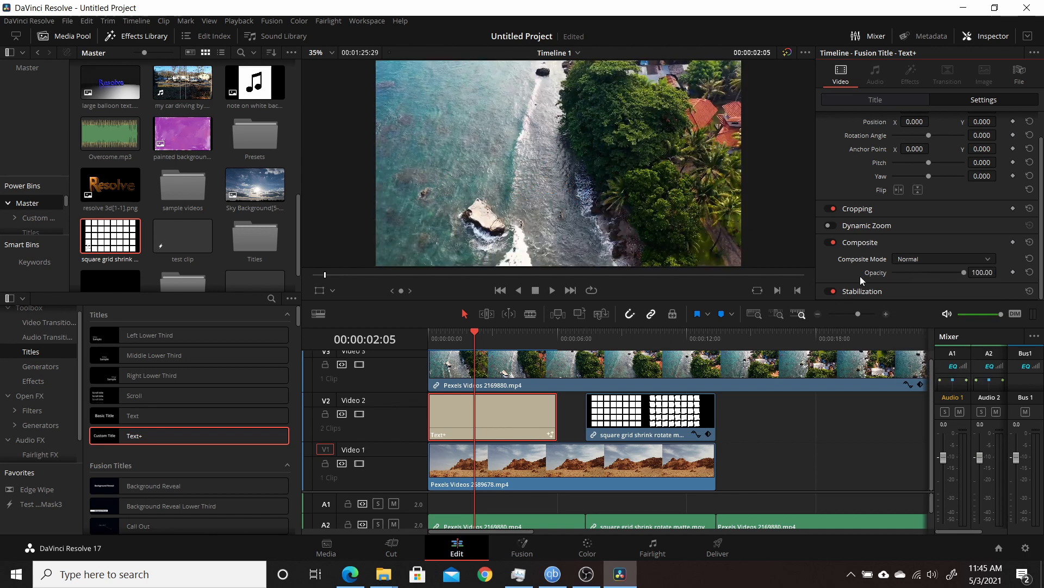
{"action": "left_click", "coordinate": [942, 259]}
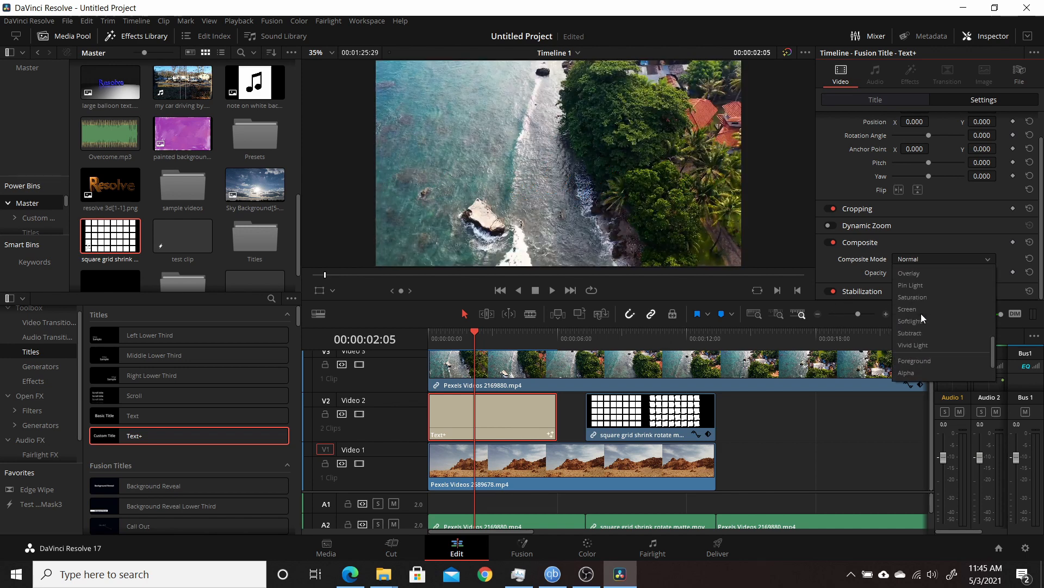
{"action": "left_click", "coordinate": [905, 372]}
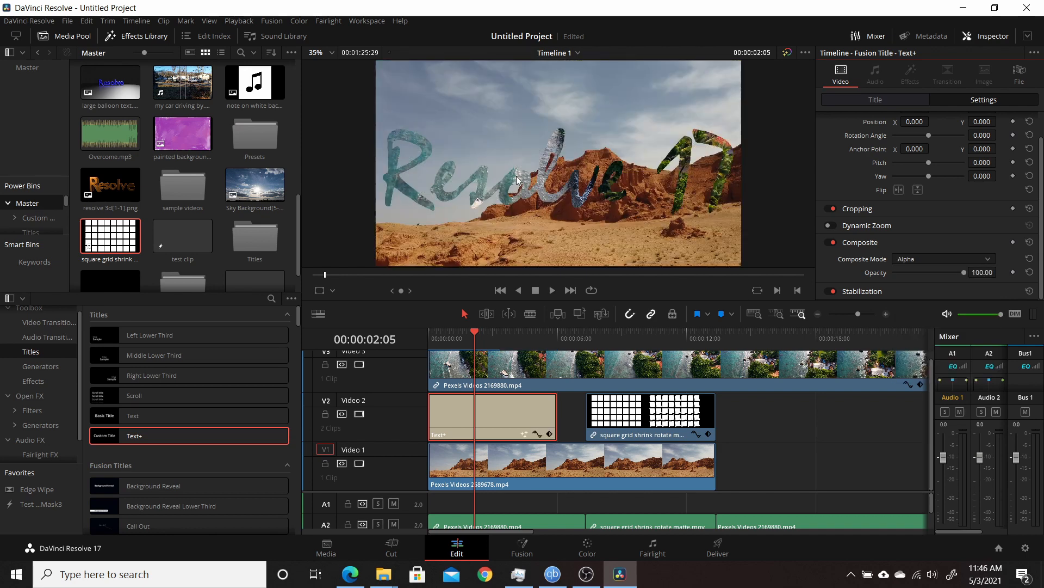
{"action": "left_click", "coordinate": [611, 338]}
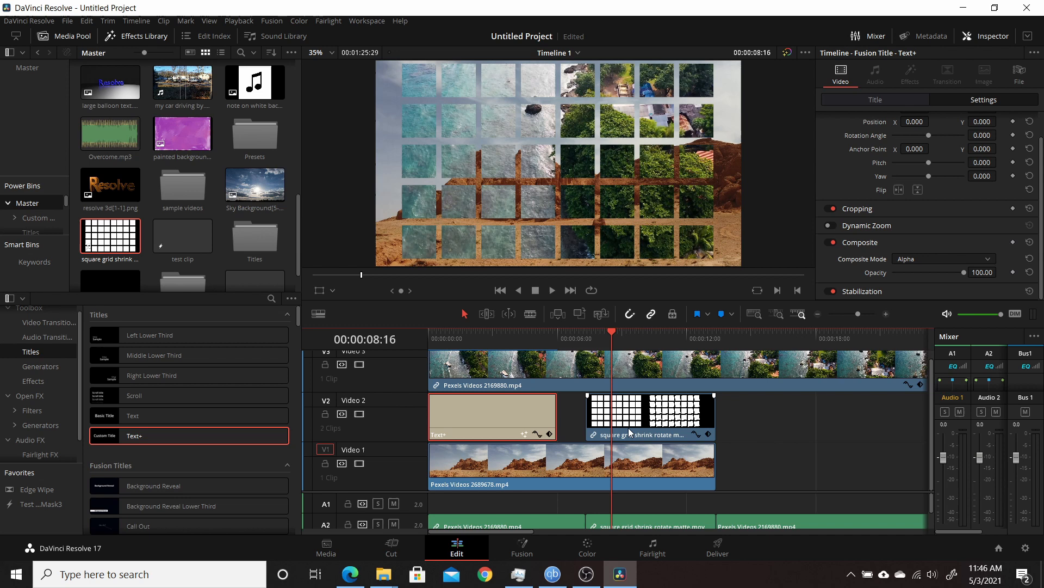
{"action": "mouse_move", "coordinate": [640, 384]}
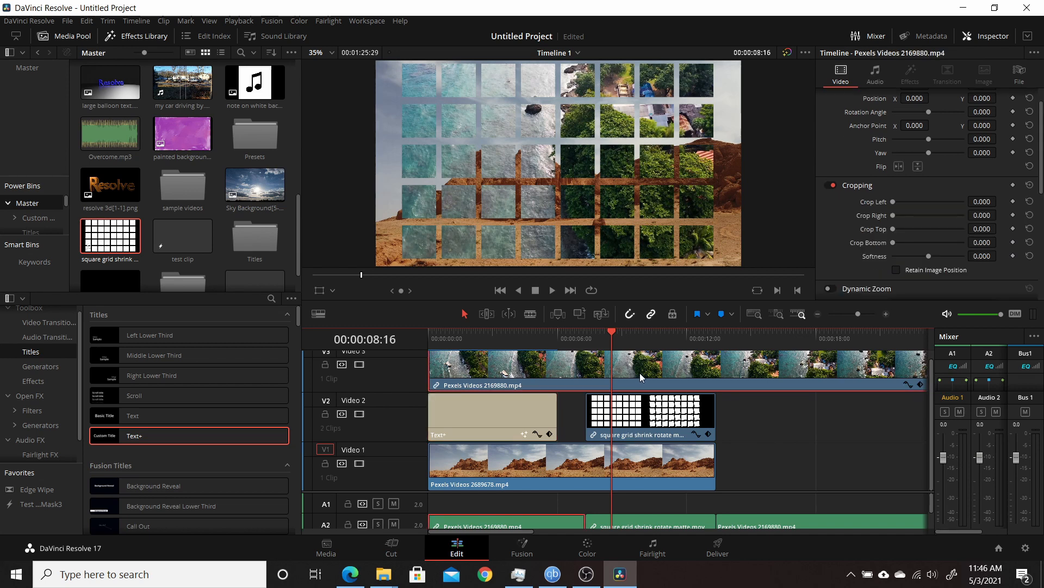
{"action": "scroll", "scroll_direction": "down", "scroll_amount": 3}
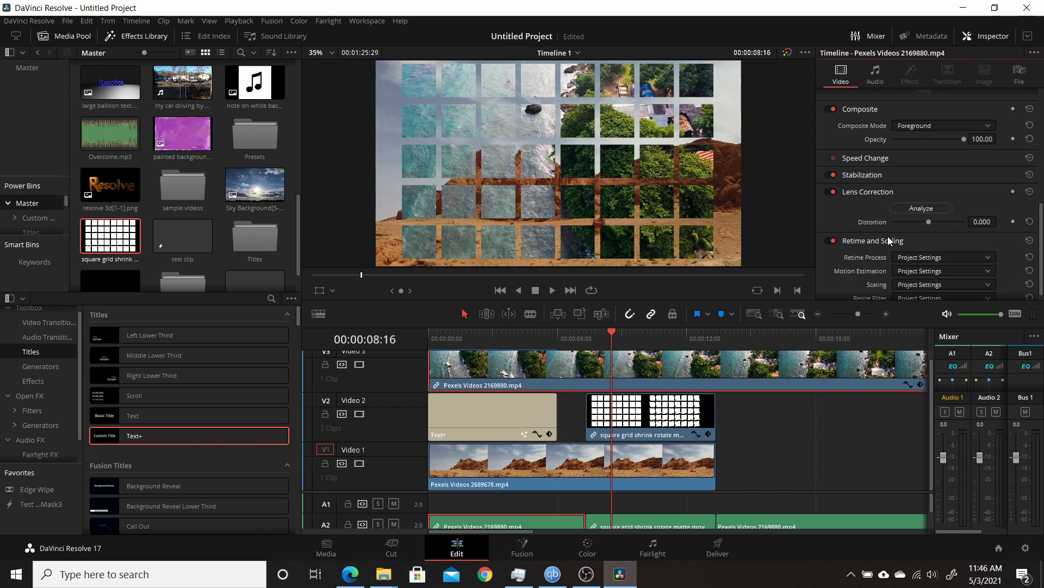
{"action": "left_click", "coordinate": [943, 124]}
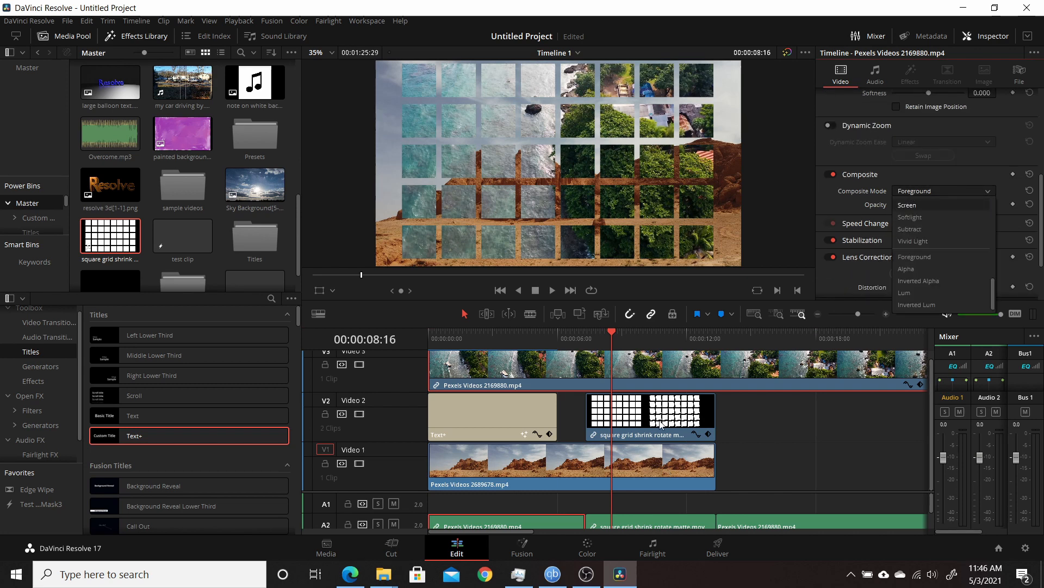
{"action": "left_click", "coordinate": [905, 293]}
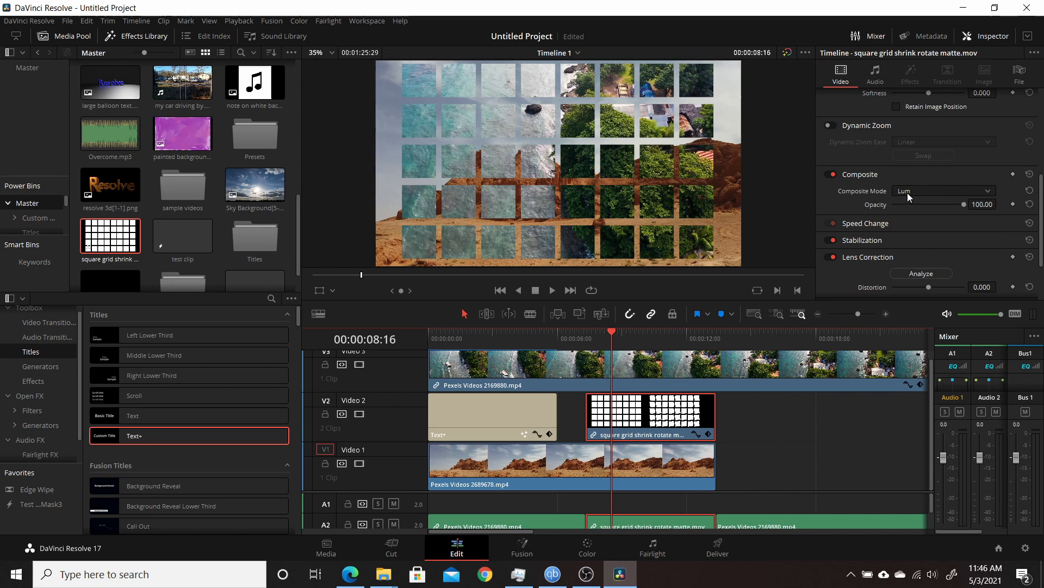
{"action": "left_click", "coordinate": [943, 191]}
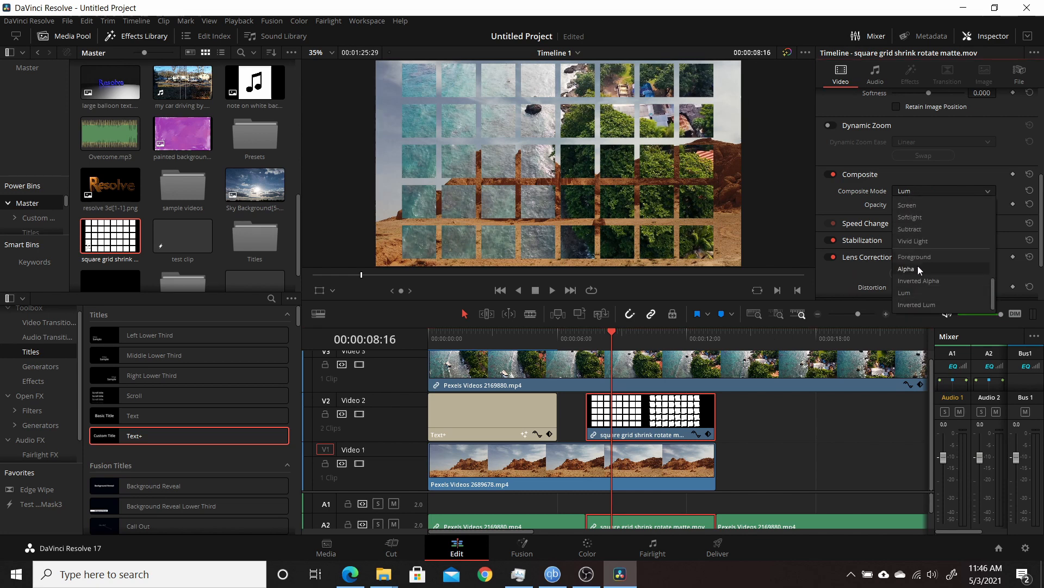
{"action": "left_click", "coordinate": [914, 256]}
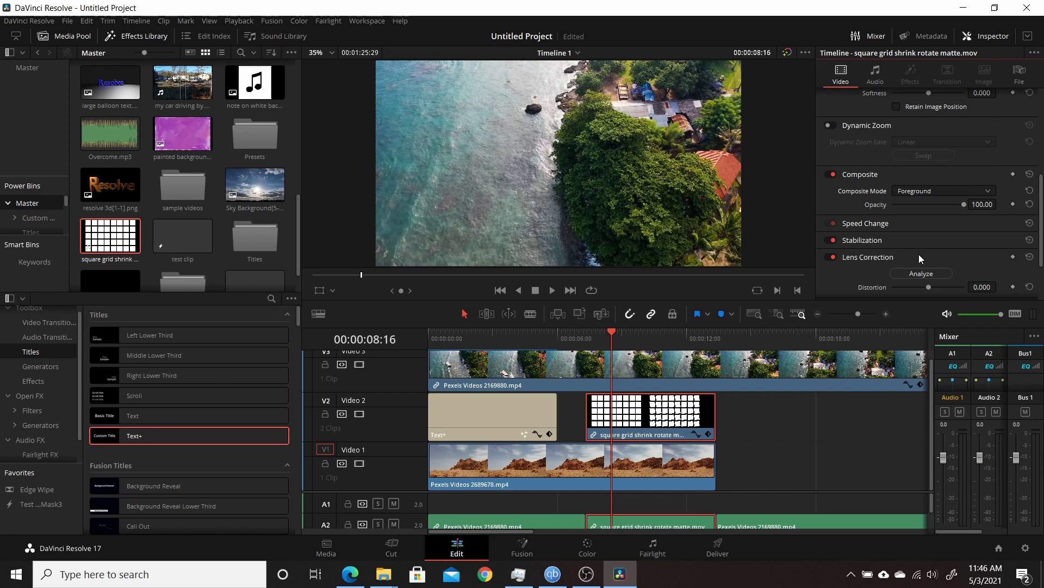
{"action": "left_click", "coordinate": [943, 191]}
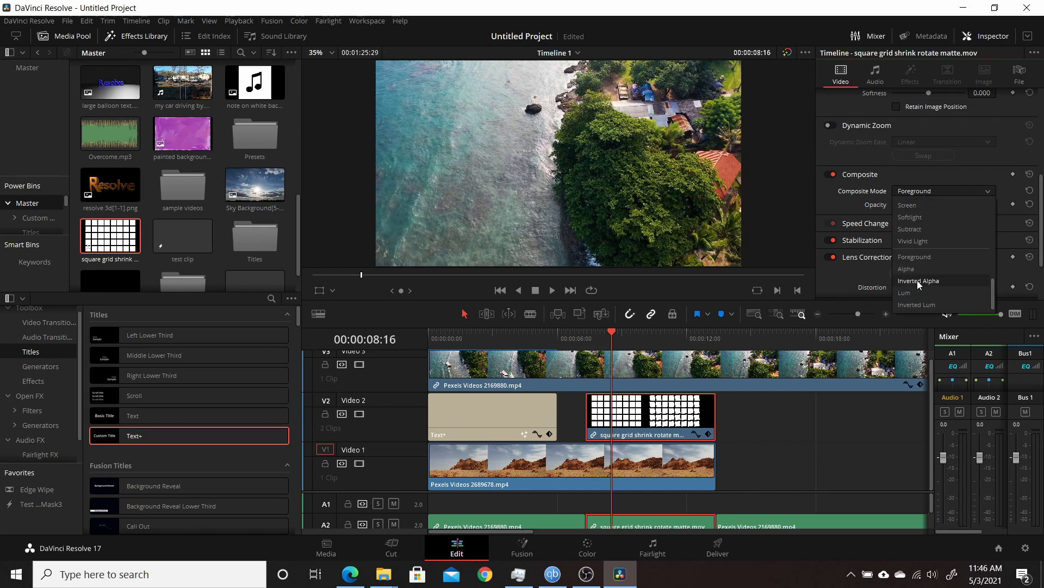
{"action": "left_click", "coordinate": [905, 293]}
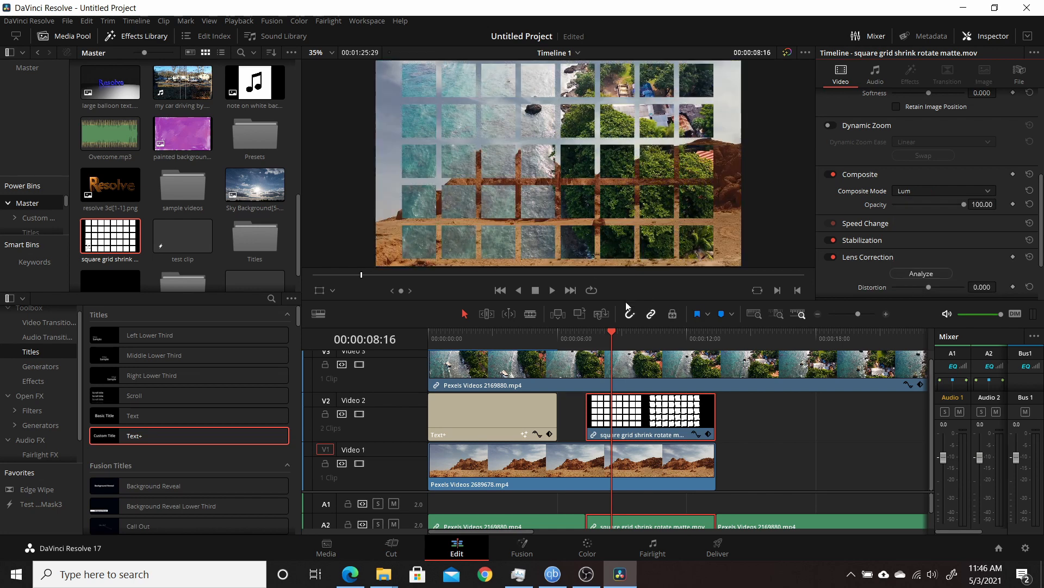
{"action": "left_click", "coordinate": [665, 331]}
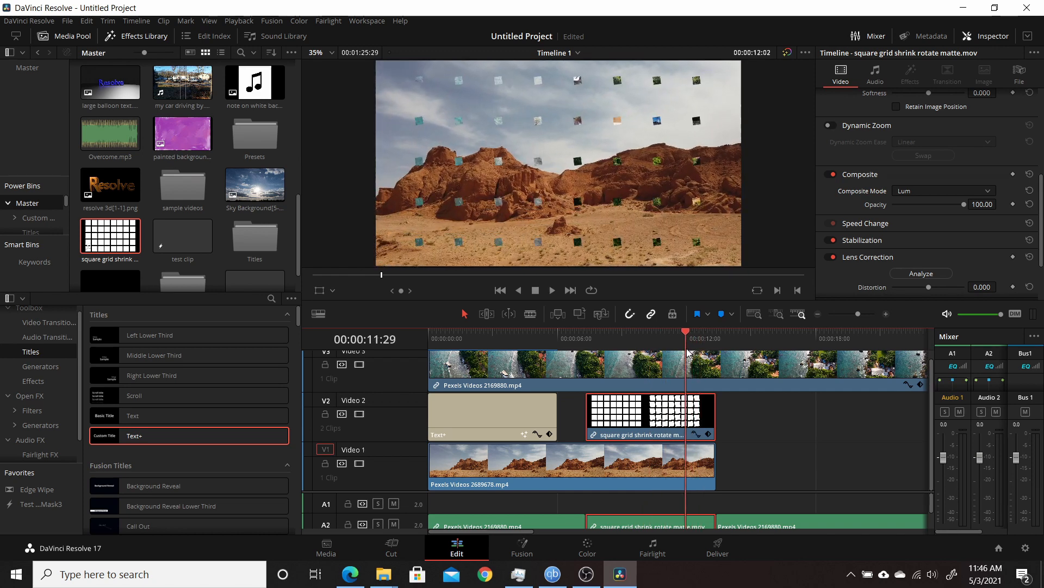
{"action": "left_click", "coordinate": [640, 331]}
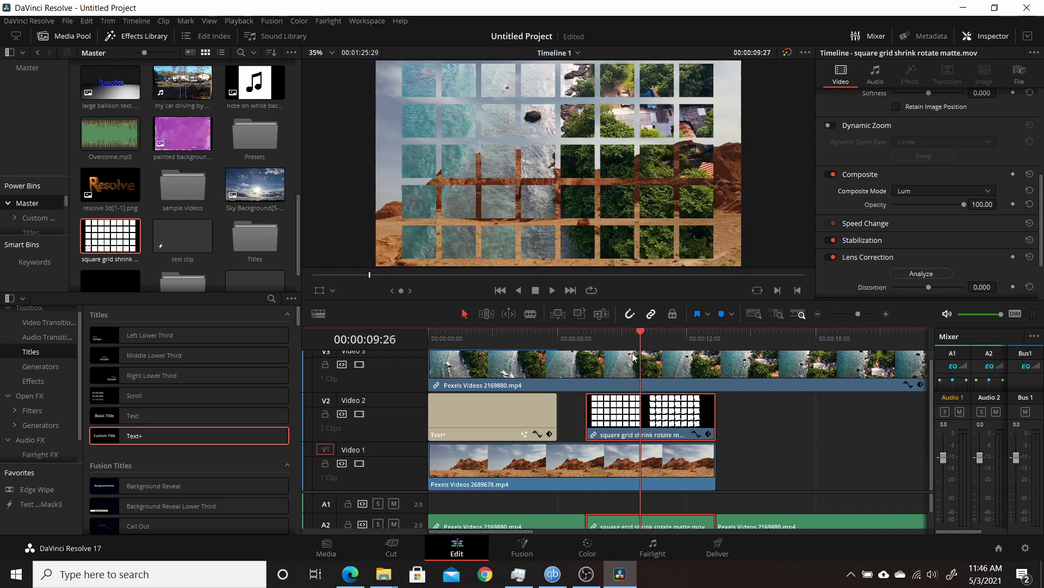